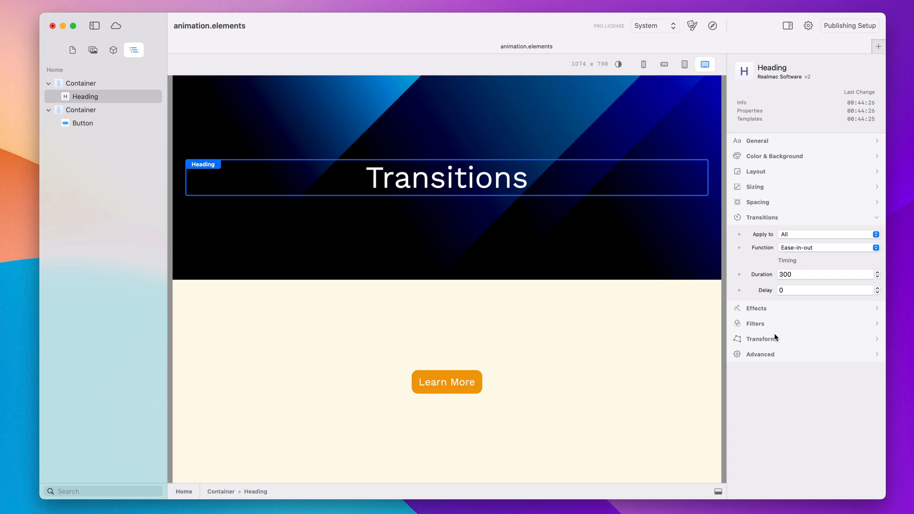
mouse_move(760, 315)
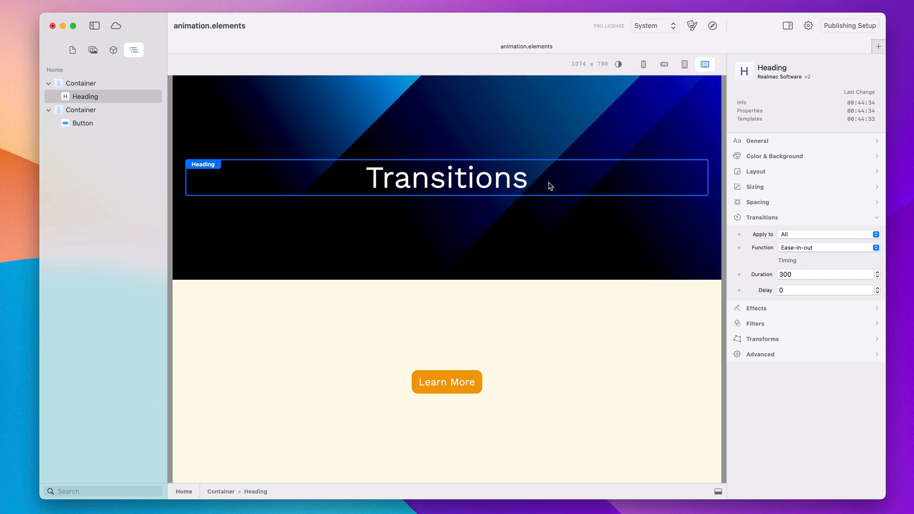
mouse_move(596, 186)
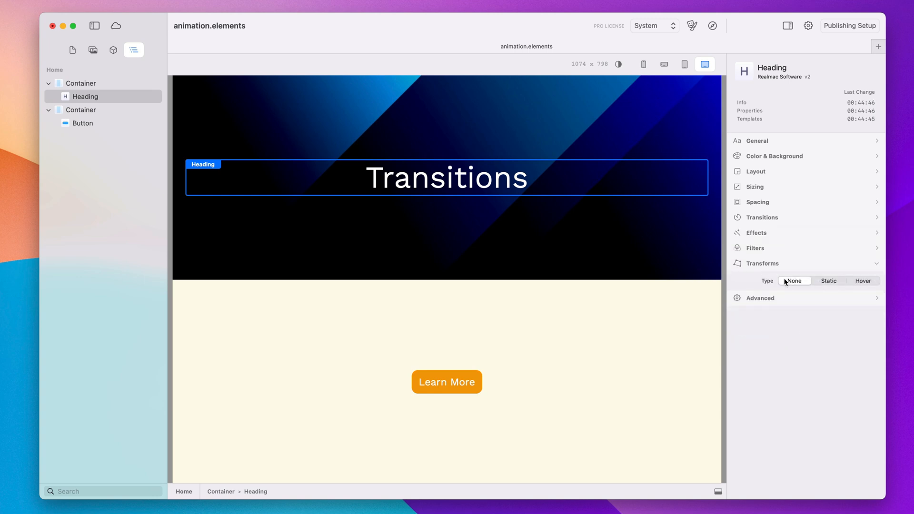
- Set the Heading's hover transform to scale 110% at end and rotate 5° at start
left_click(863, 281)
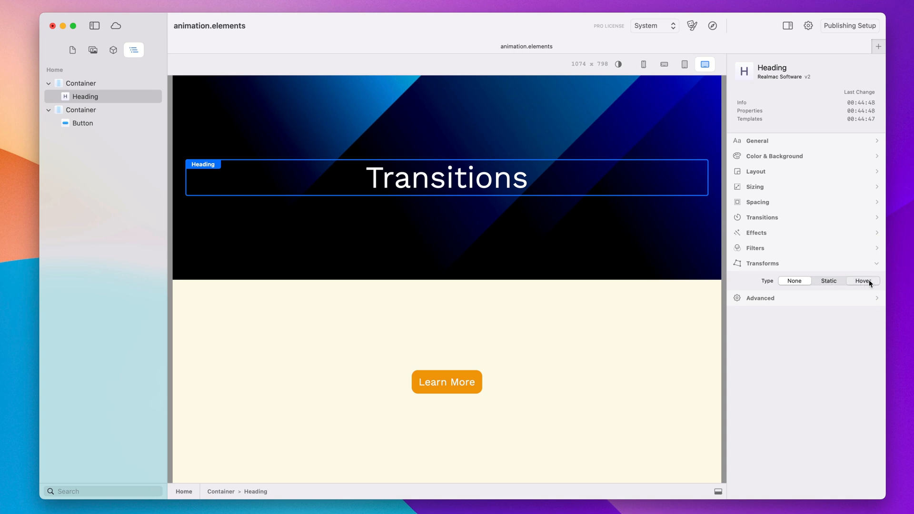
left_click(862, 281)
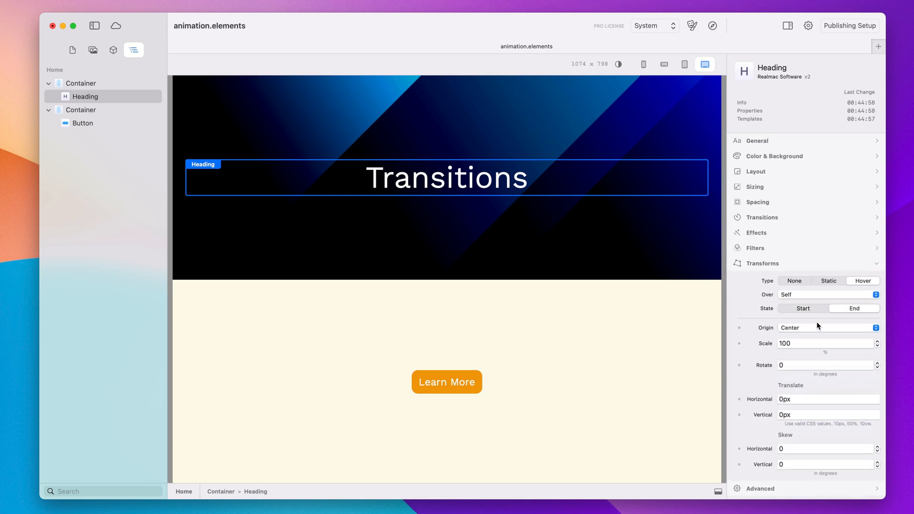
left_click(822, 343)
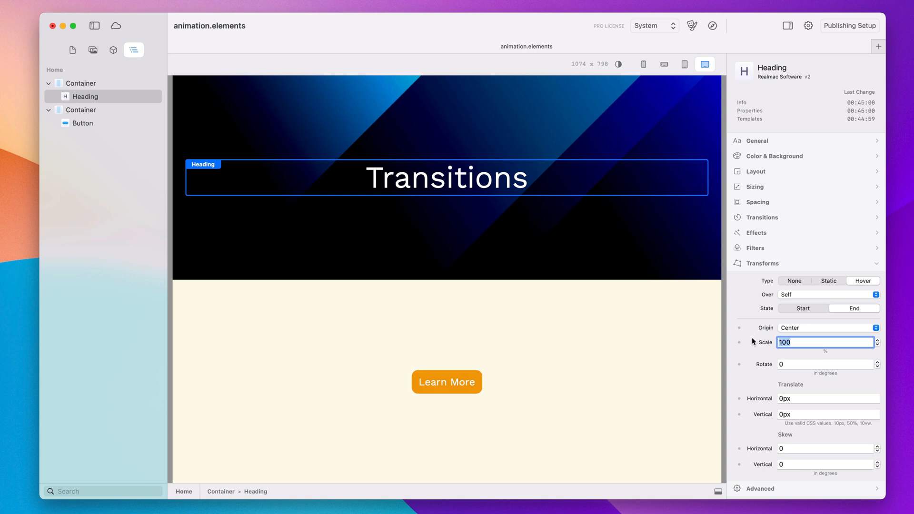
type("110")
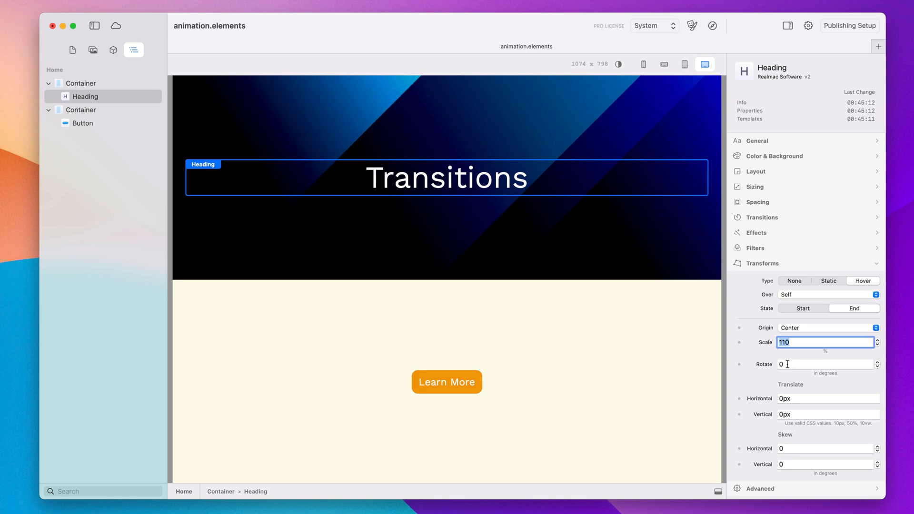
left_click(825, 364)
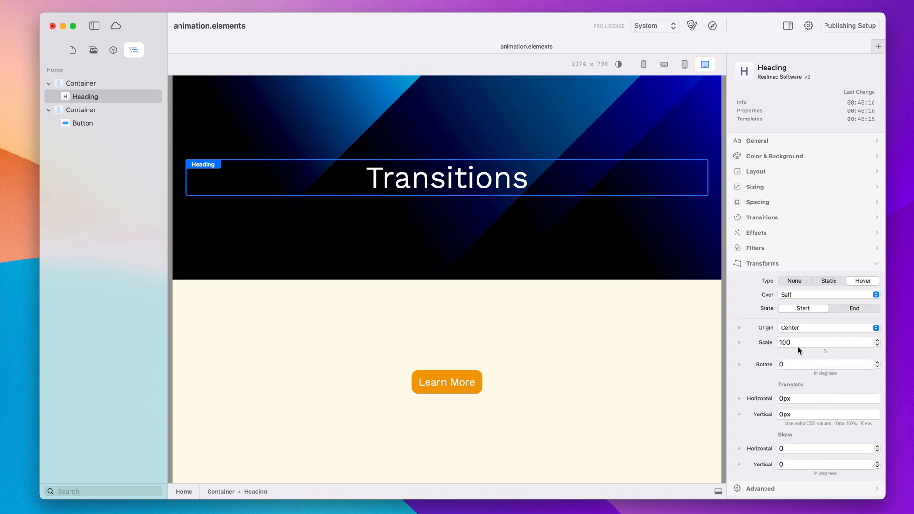
type("5")
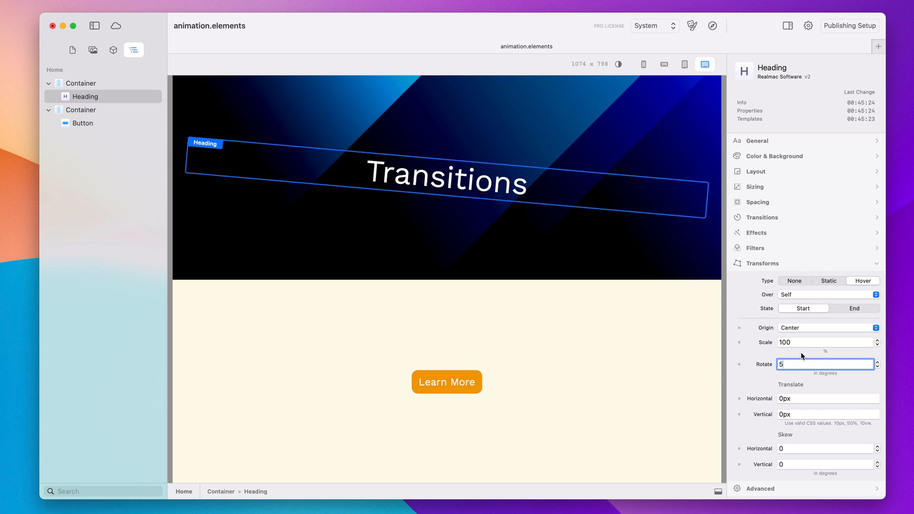
- Set the Heading's filters and effects to Hover, with start-state opacity lowered to 11%
left_click(763, 264)
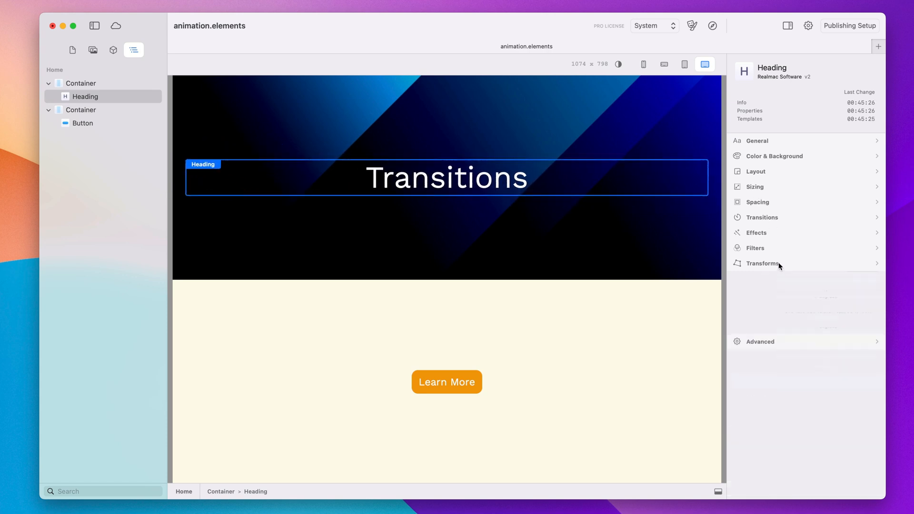
left_click(755, 247)
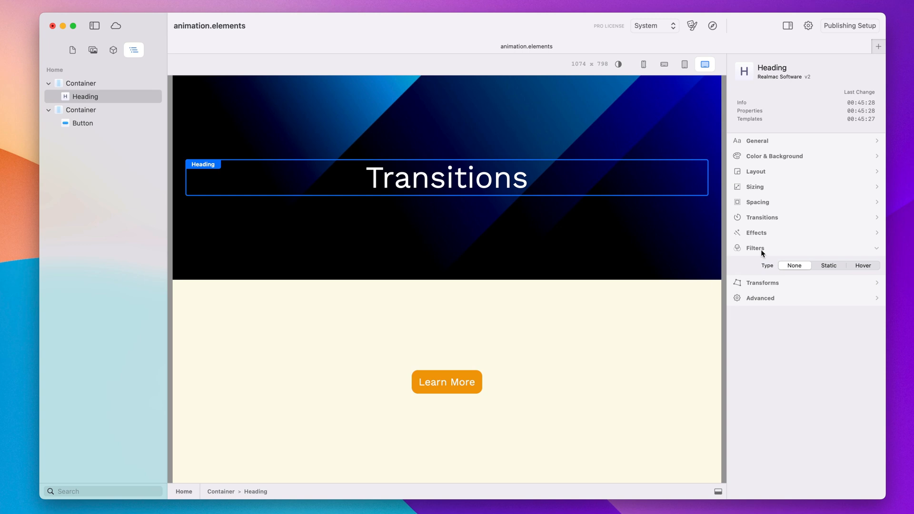
left_click(863, 266)
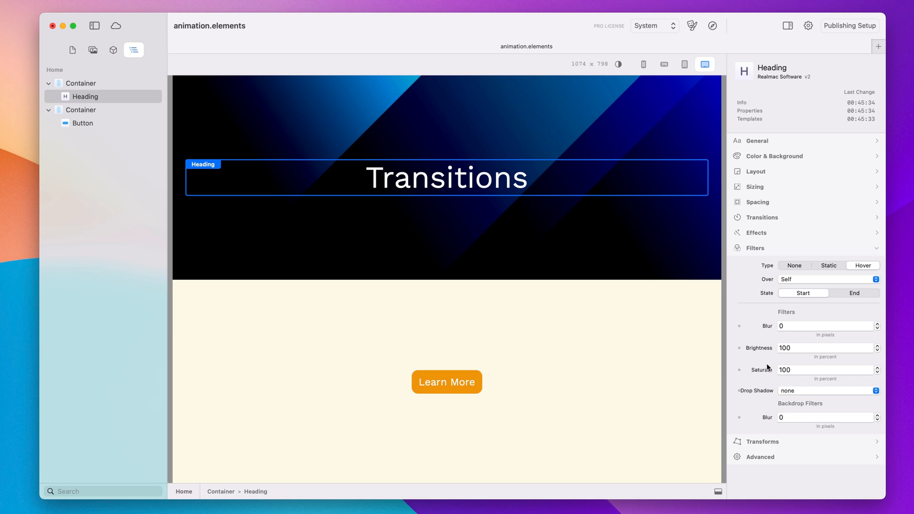
left_click(794, 266)
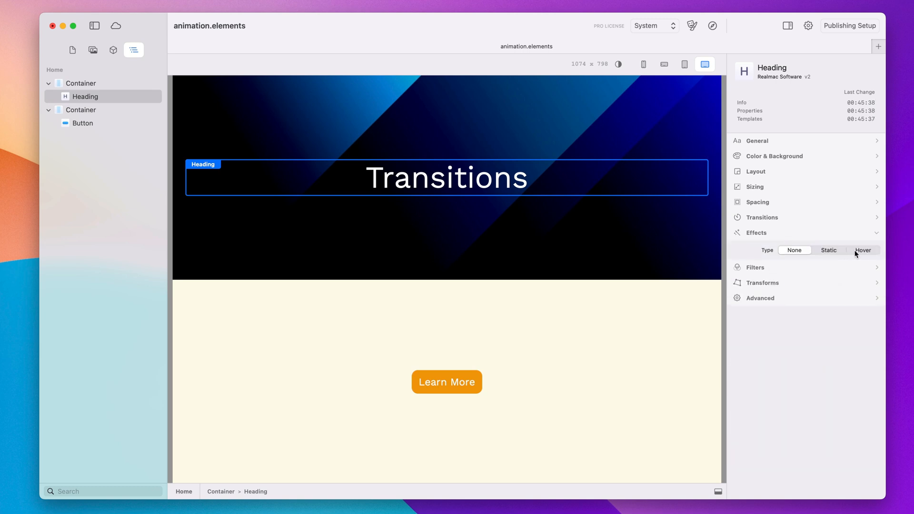
left_click(864, 250)
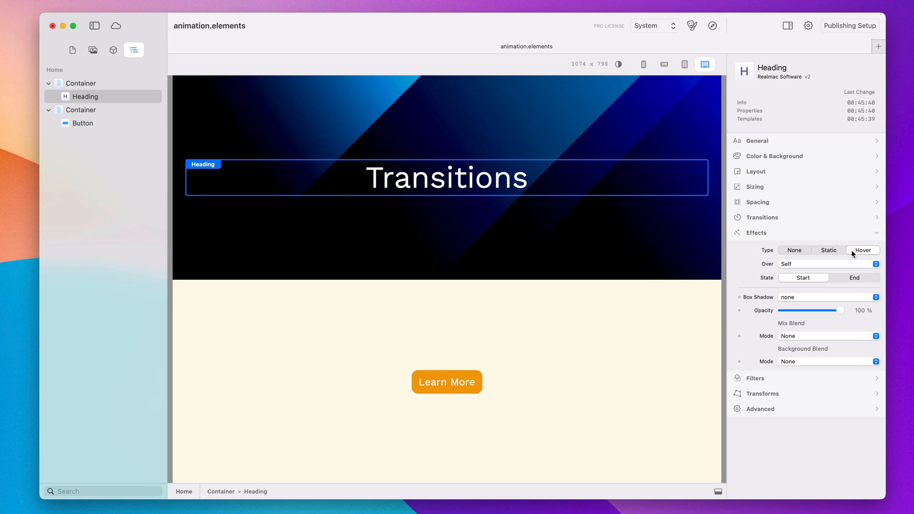
mouse_move(820, 314)
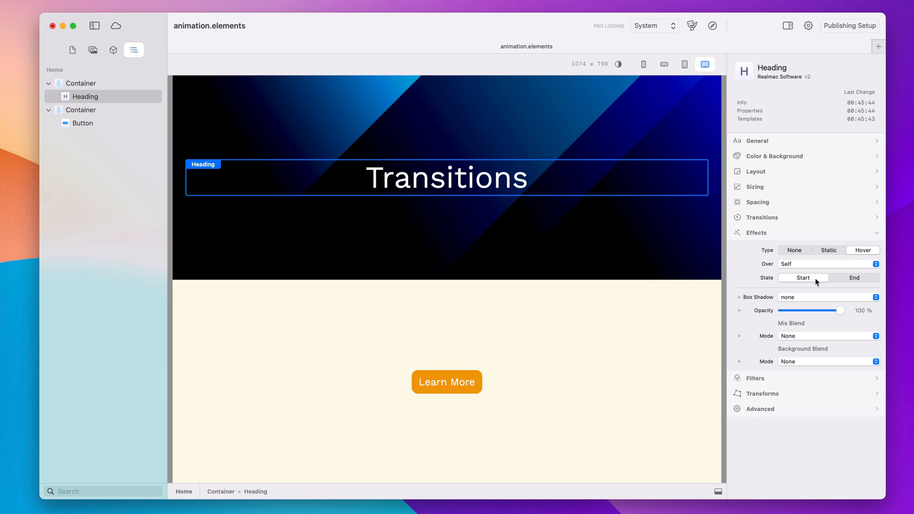
left_click_drag(840, 310, 797, 310)
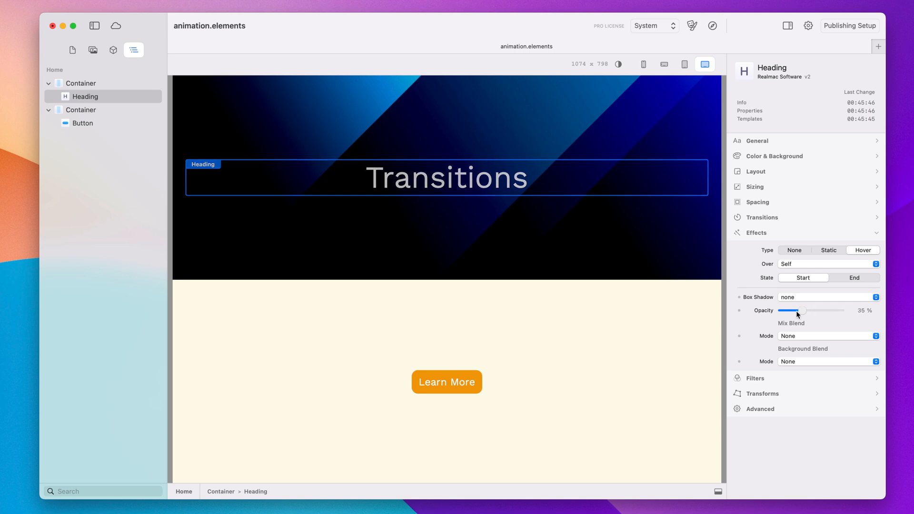
left_click_drag(797, 310, 783, 310)
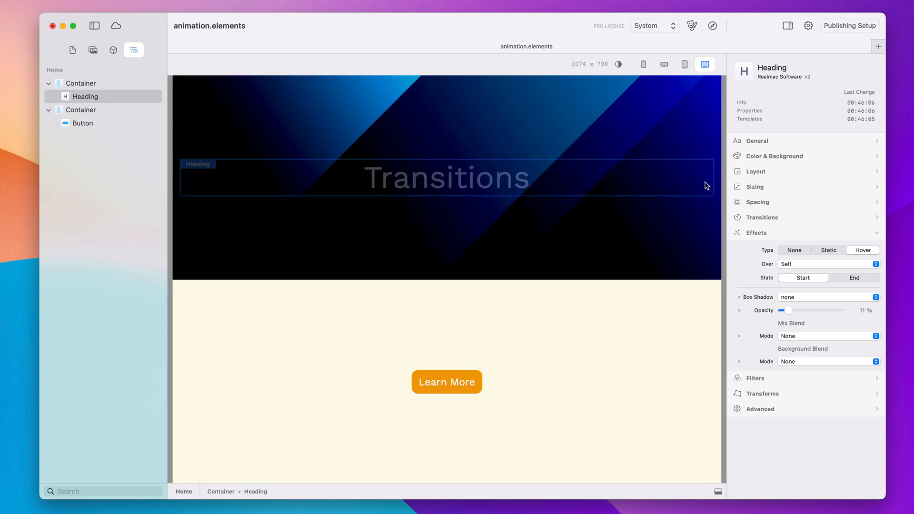
- Set the Heading's hover effect Over option to Parent, then review its Transforms settings
left_click(827, 264)
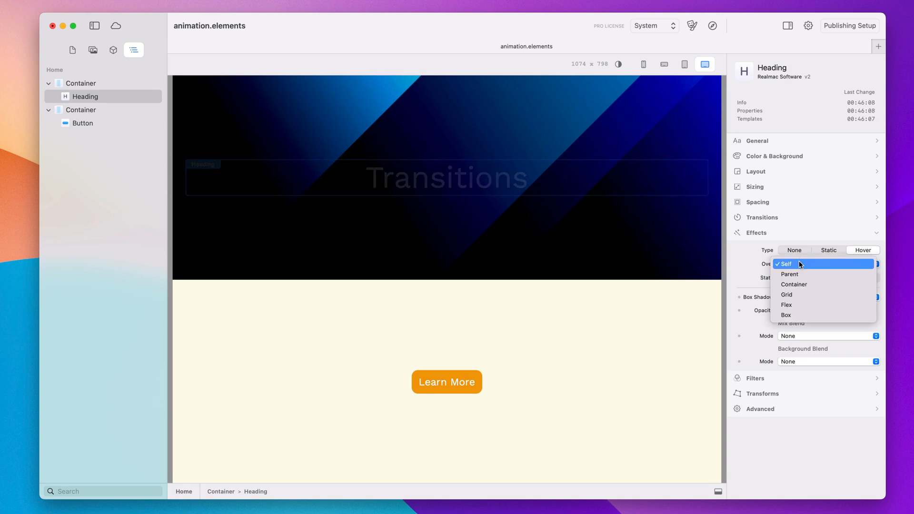
left_click(789, 275)
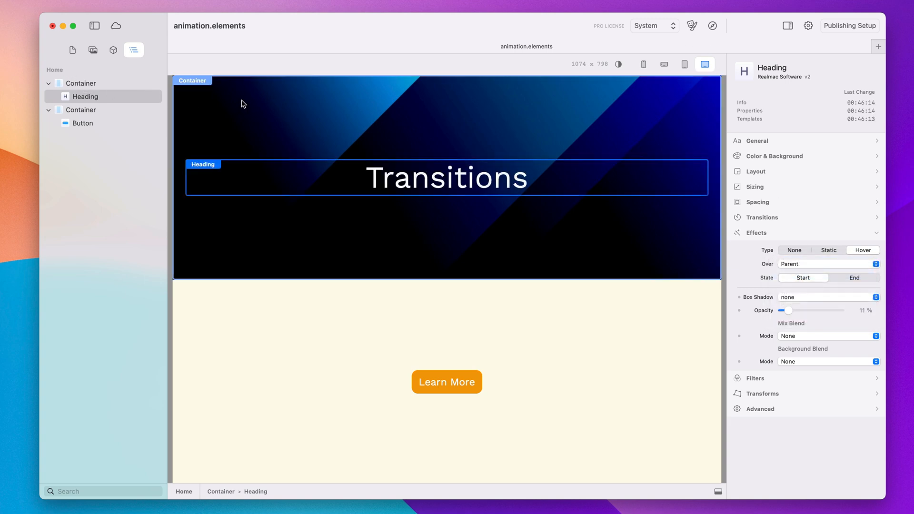
mouse_move(586, 137)
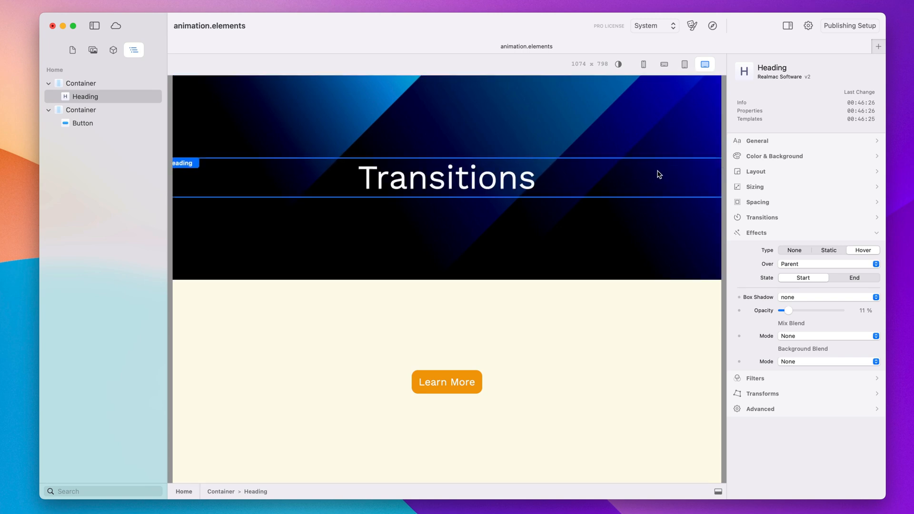
left_click(756, 232)
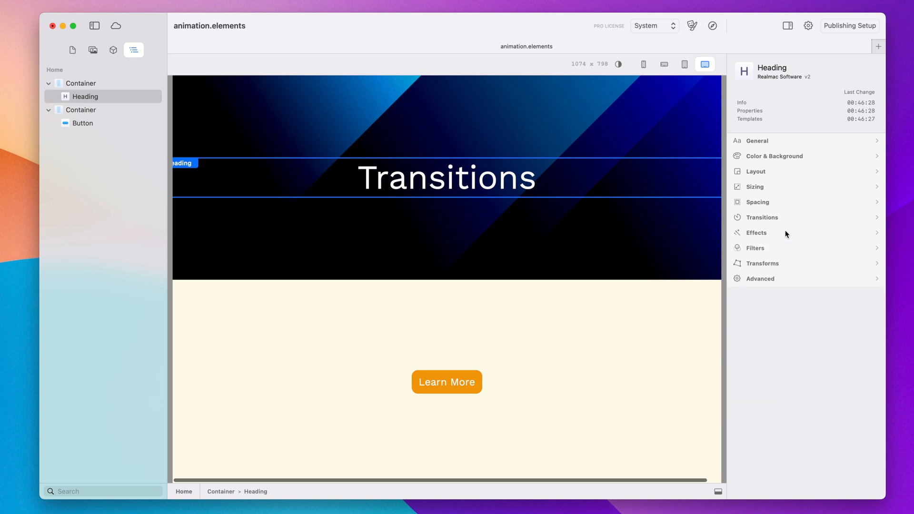
left_click(762, 264)
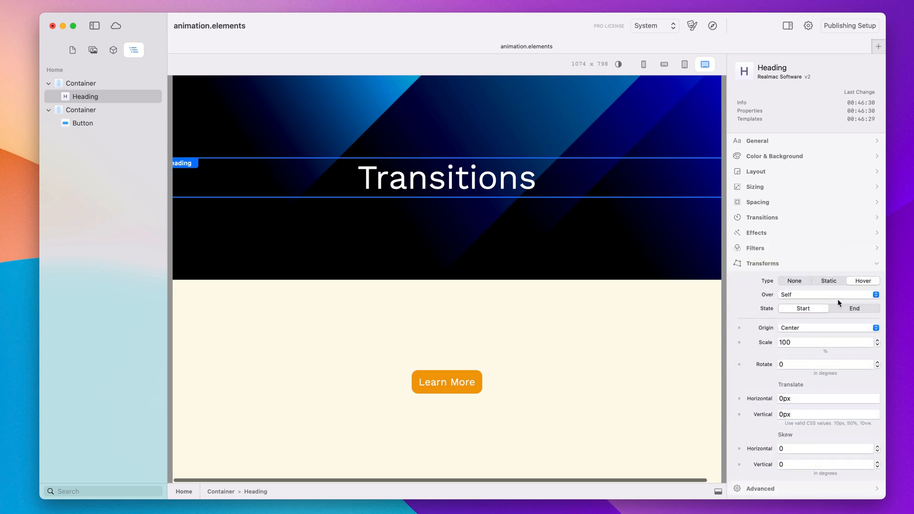
left_click(830, 294)
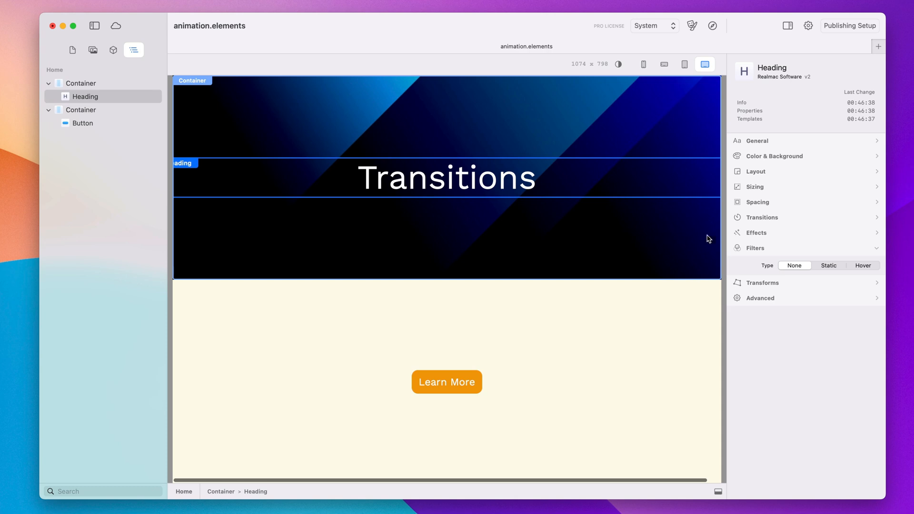
mouse_move(641, 234)
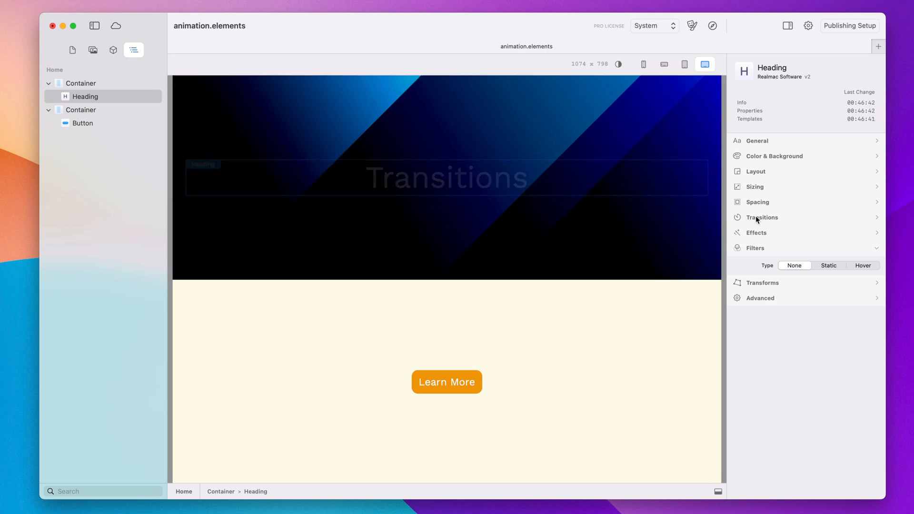
- Try a 1000 ms transition delay on the Heading, then reset the delay to 0
left_click(762, 217)
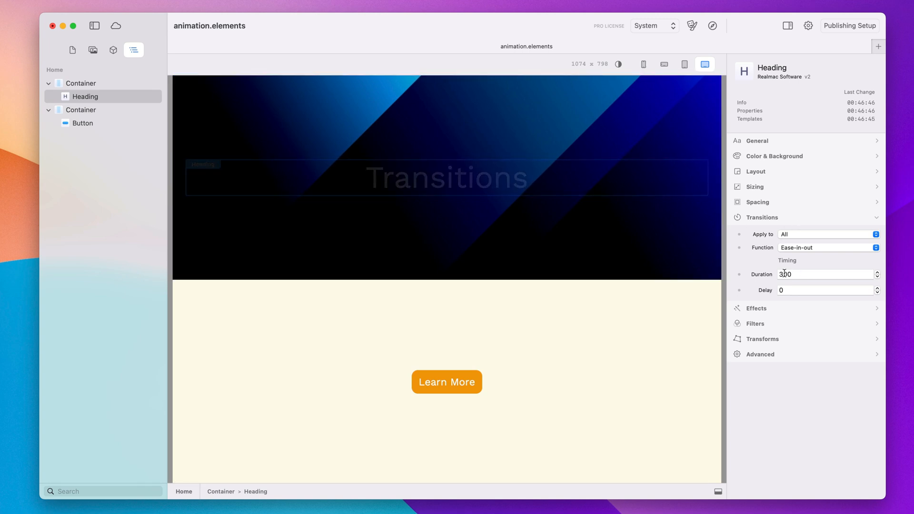
left_click(824, 290)
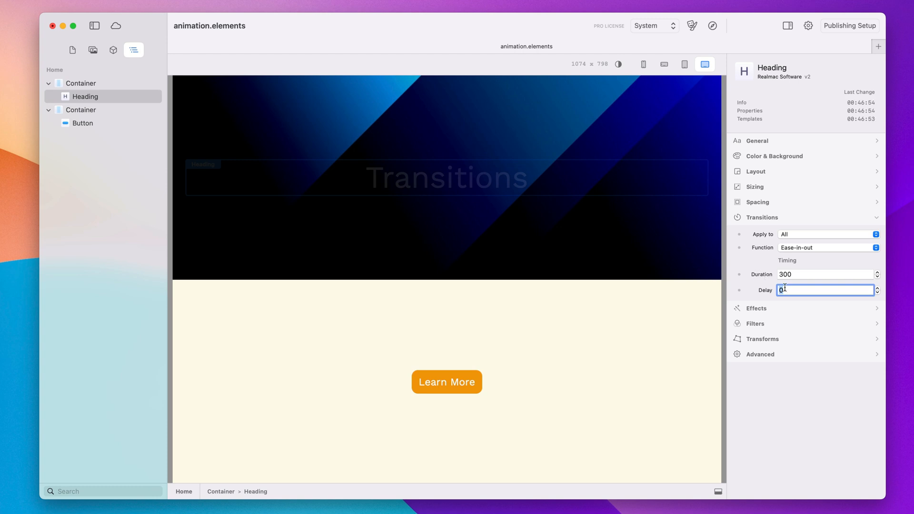
type("1000")
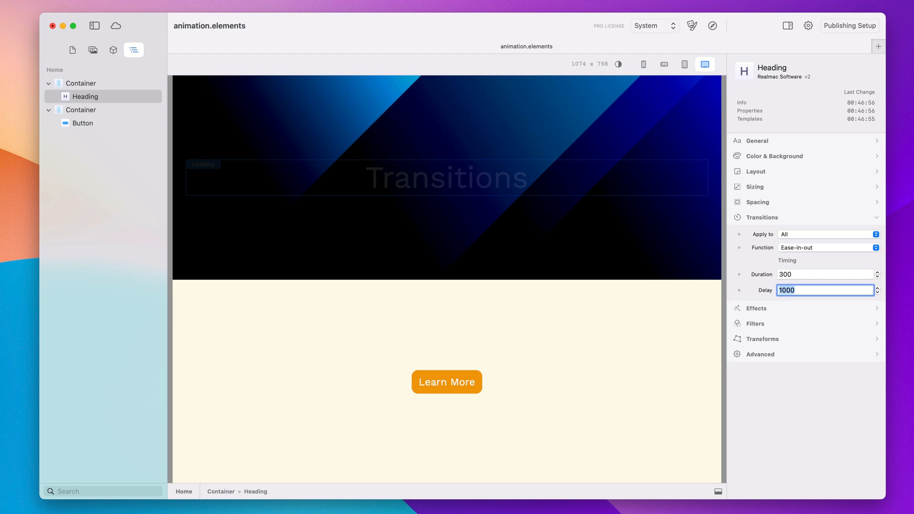
mouse_move(669, 240)
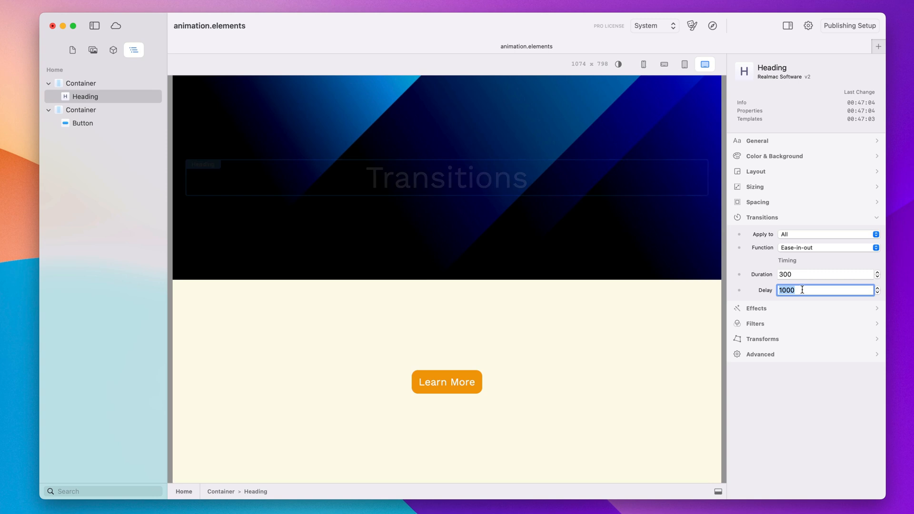
type("0")
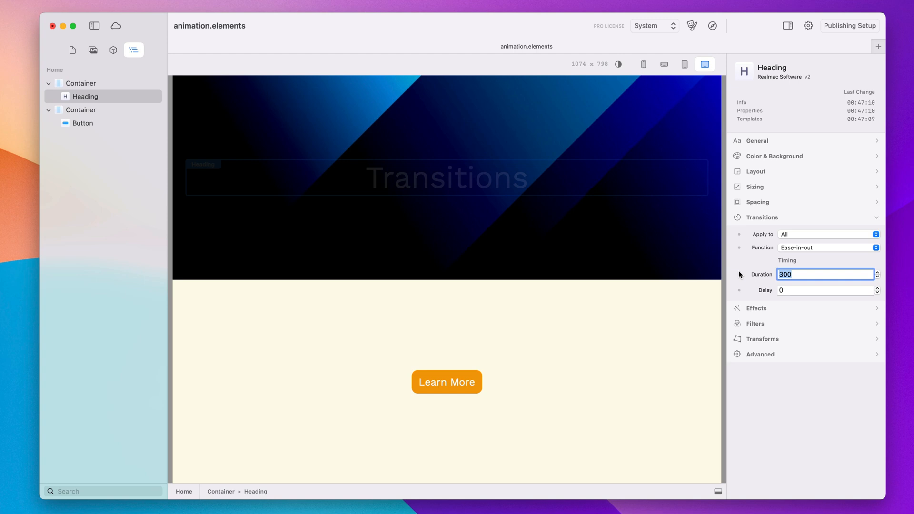
- Set the Heading's transition duration to 2000 ms with the Ease-in-out function
type("2000")
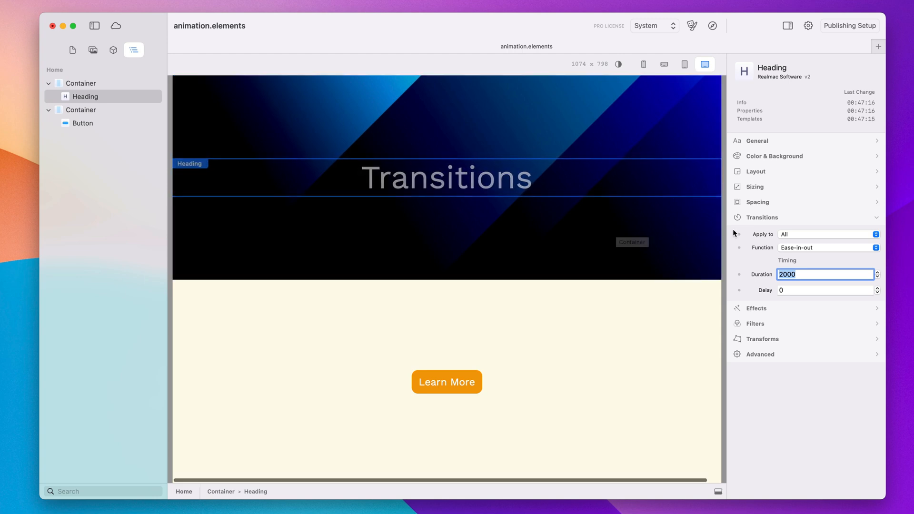
left_click(828, 248)
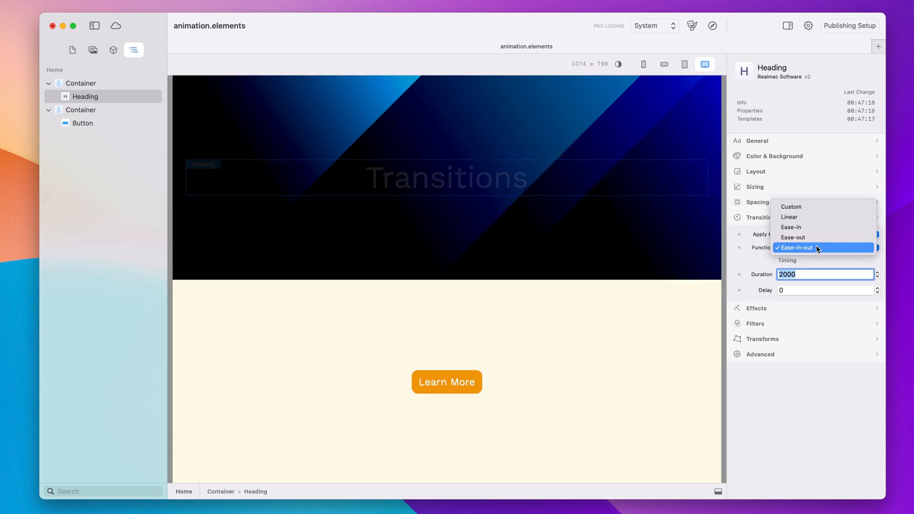
mouse_move(814, 227)
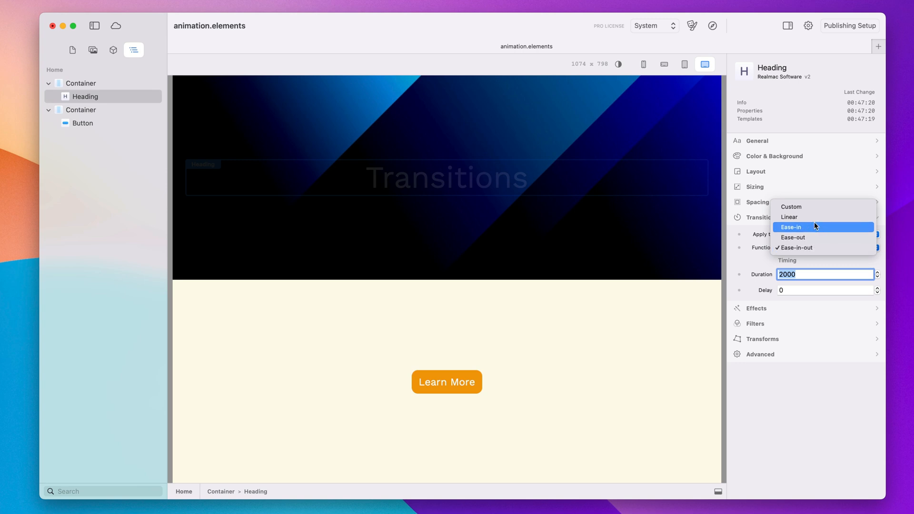
left_click(790, 217)
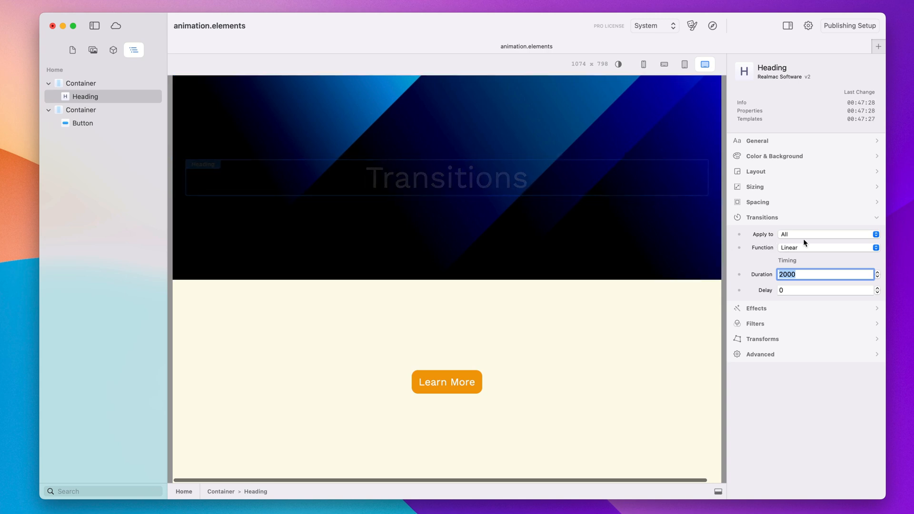
left_click(827, 248)
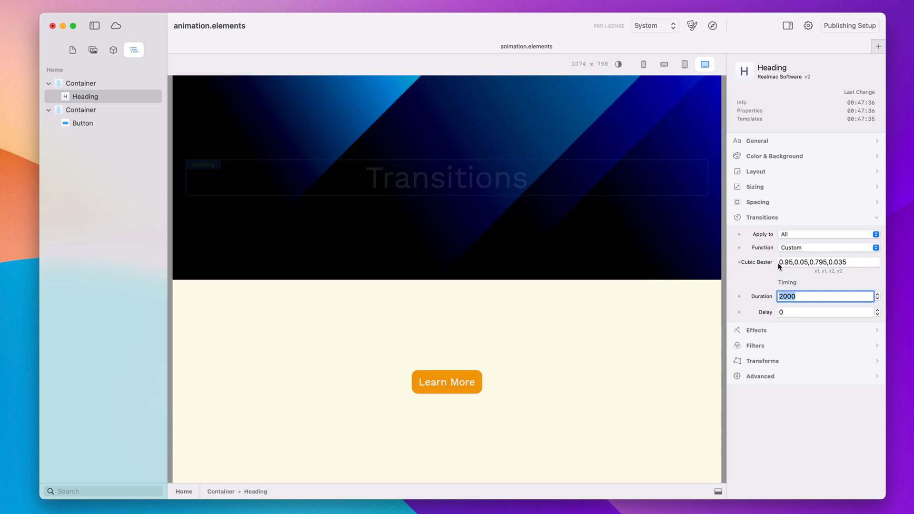
left_click(828, 248)
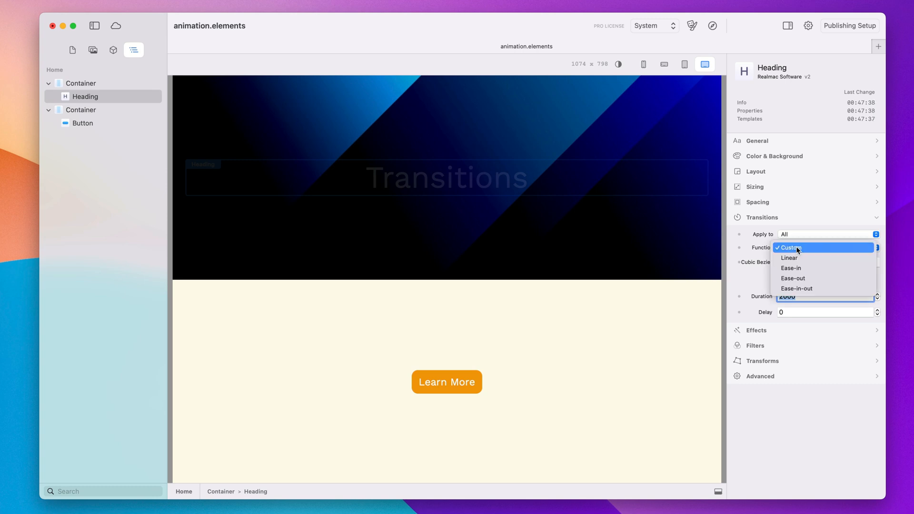
left_click(791, 247)
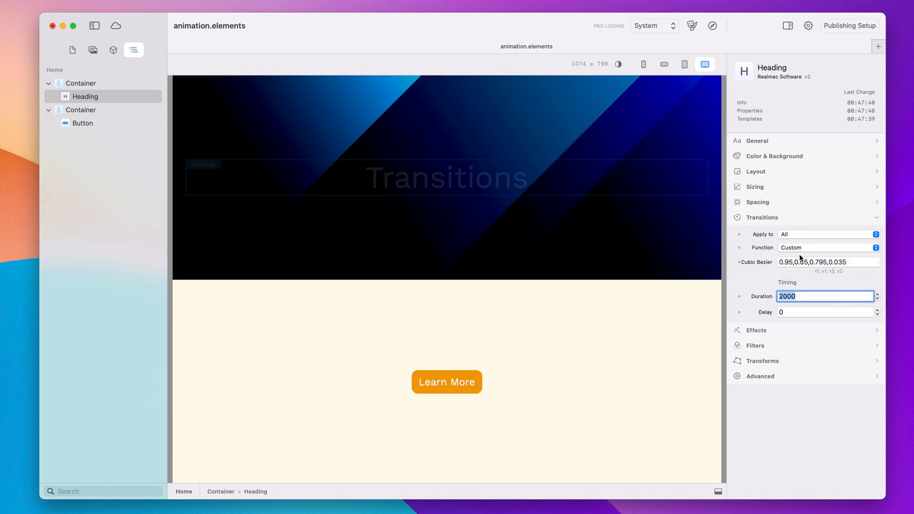
left_click(828, 248)
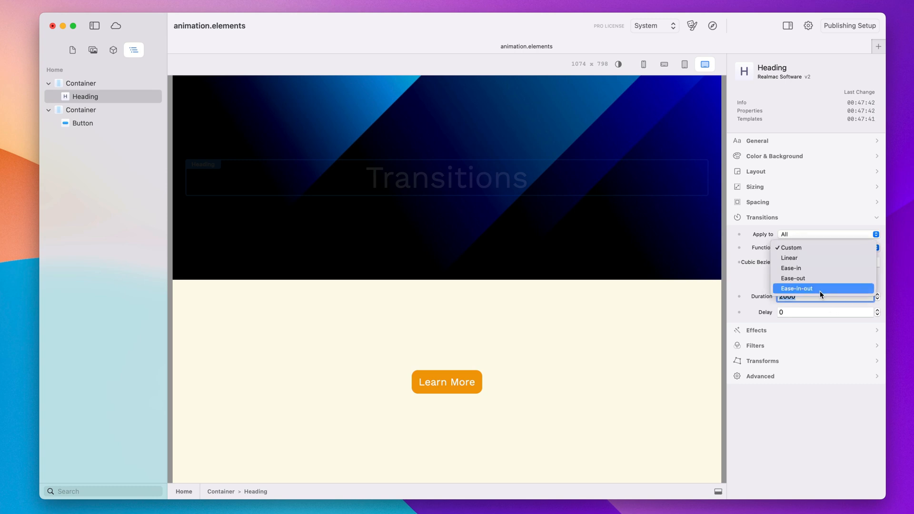
left_click(797, 288)
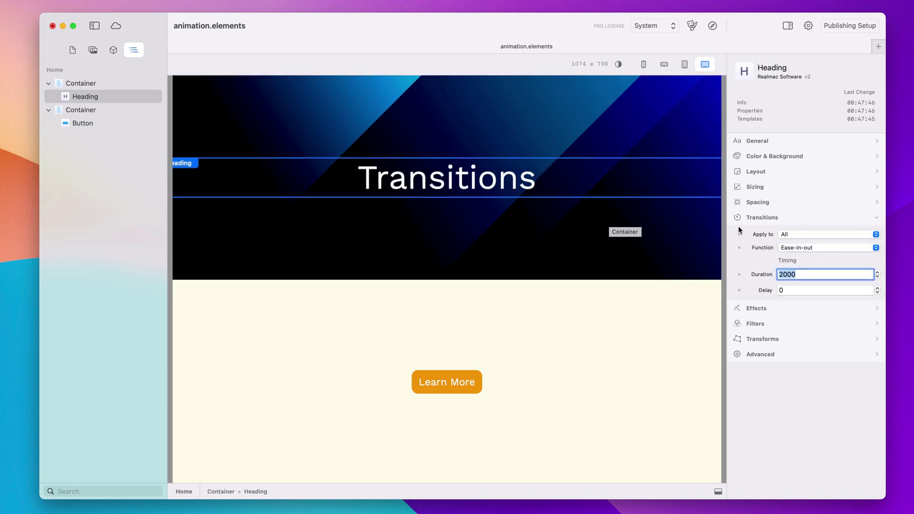
left_click(762, 217)
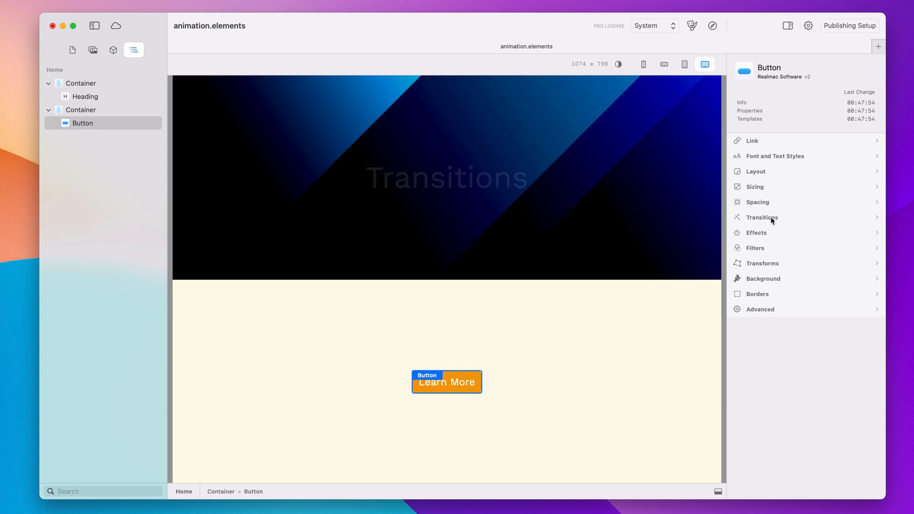
- Give the Learn More button a 300 ms transition and a darker brown hover background
left_click(762, 217)
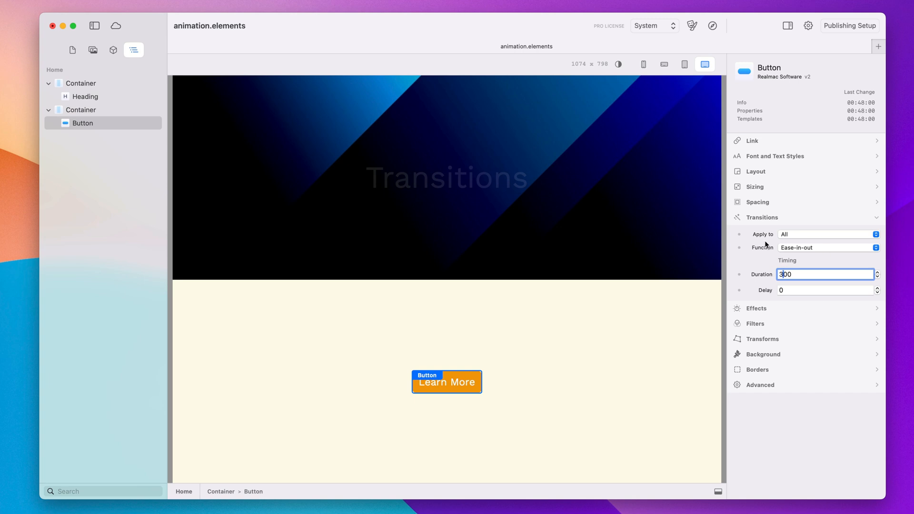
left_click(761, 217)
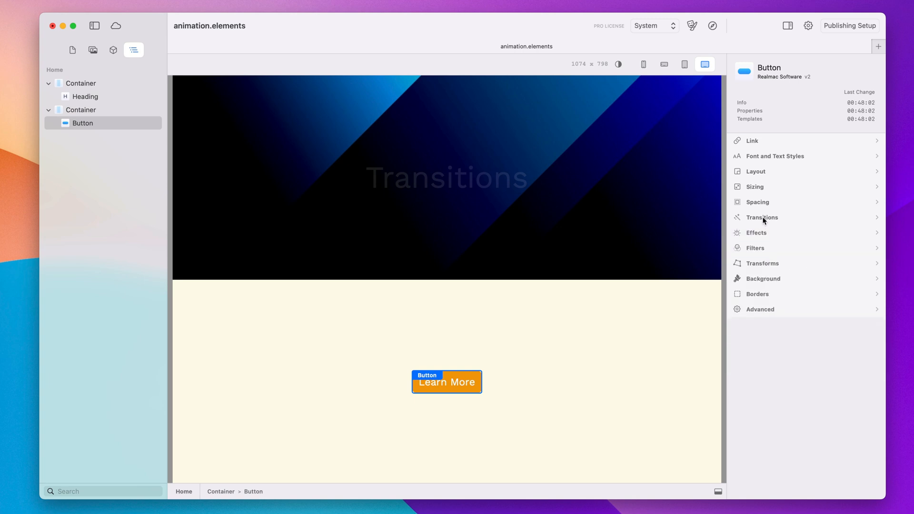
mouse_move(791, 287)
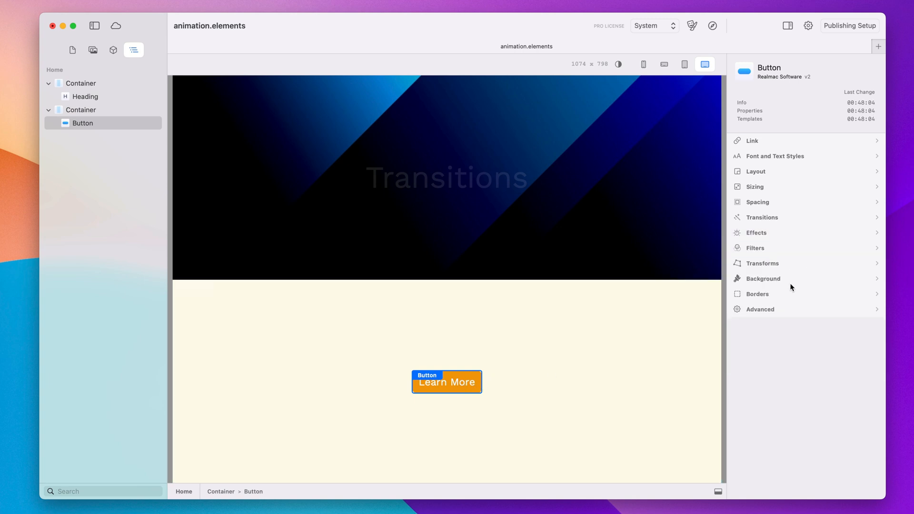
left_click(763, 279)
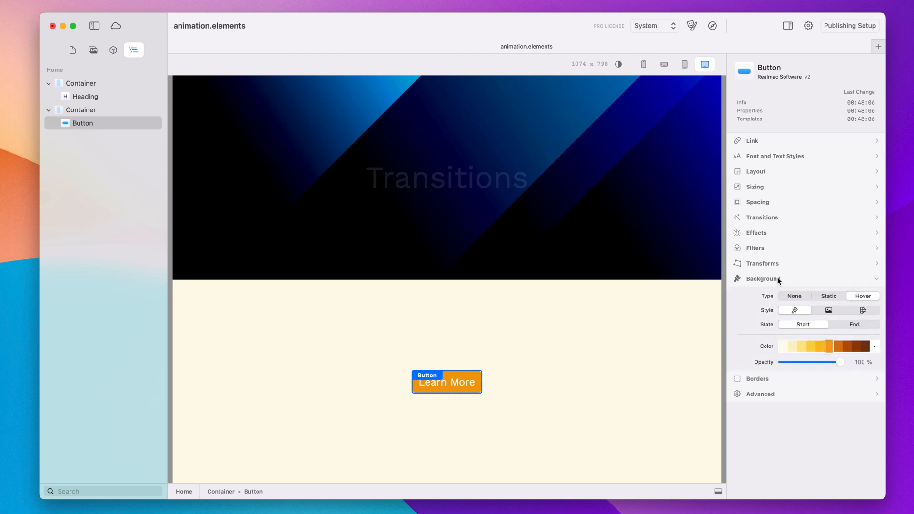
mouse_move(531, 356)
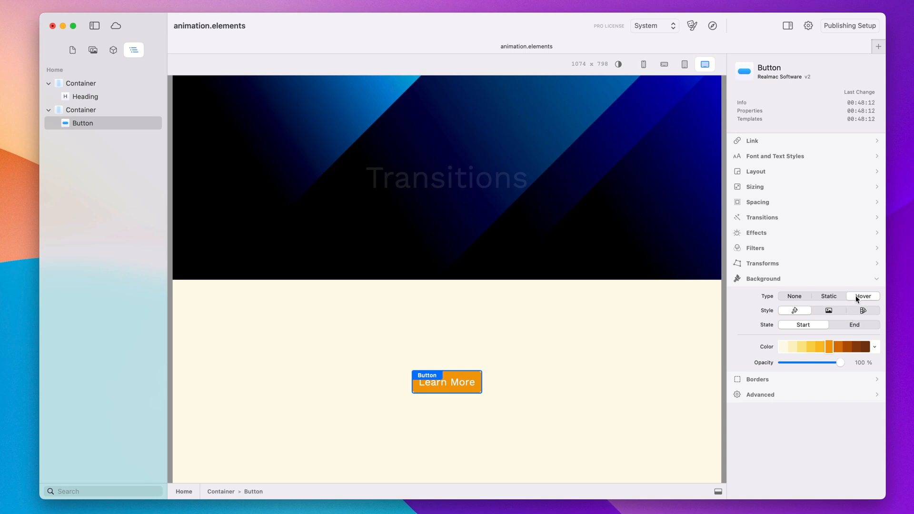
left_click(854, 325)
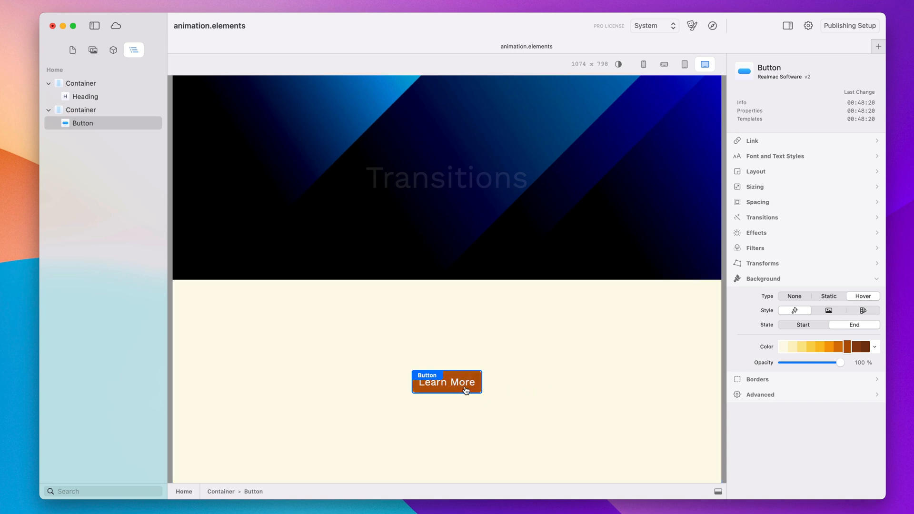
left_click(764, 279)
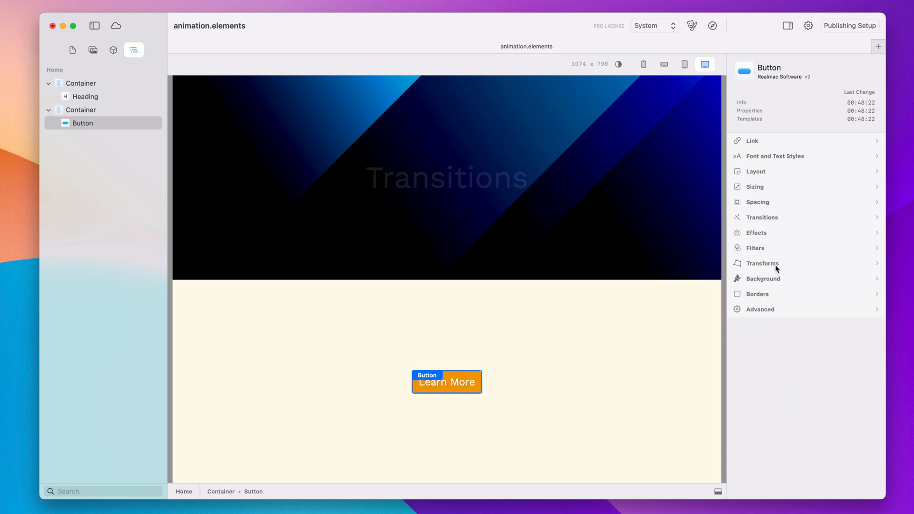
- Give the Learn More button a hover transform with end-state Scale 110
left_click(762, 263)
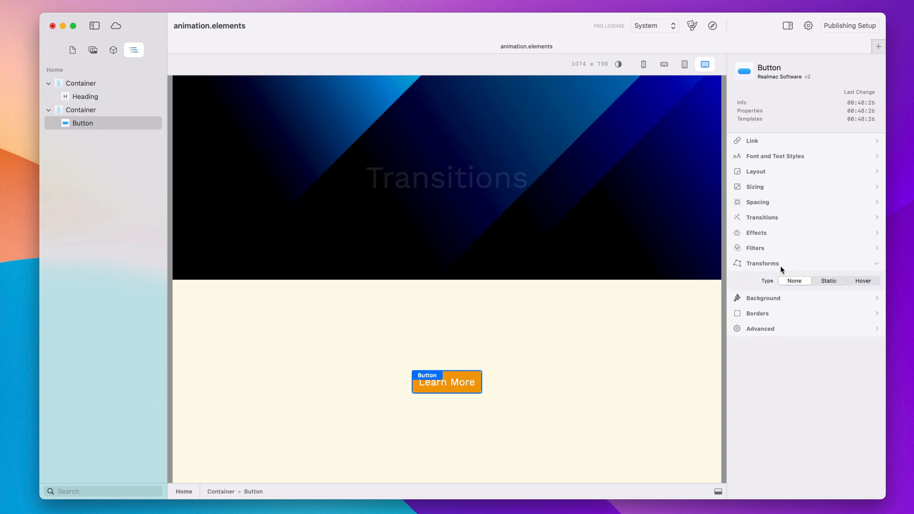
left_click(863, 281)
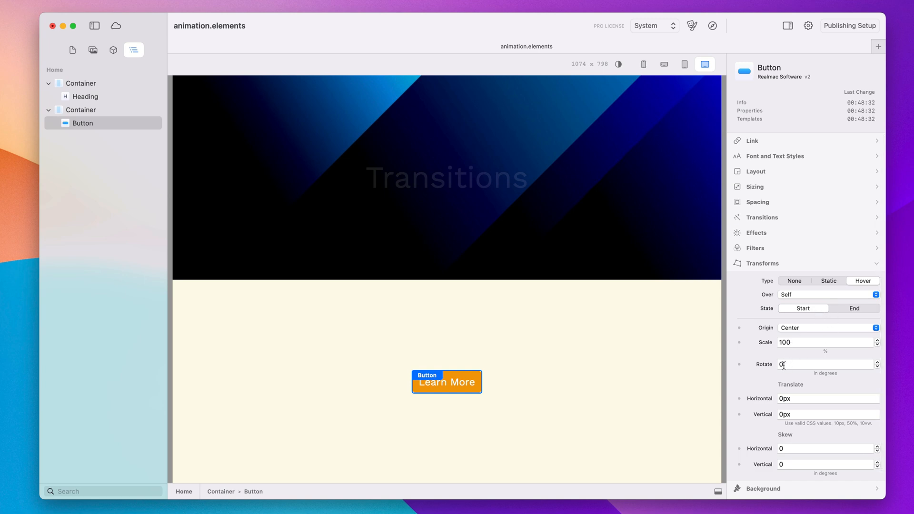
left_click(824, 343)
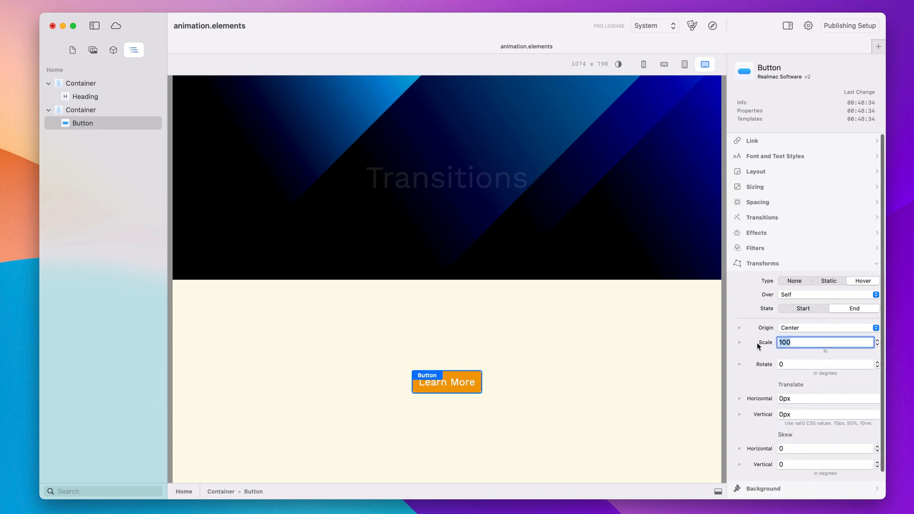
type("110")
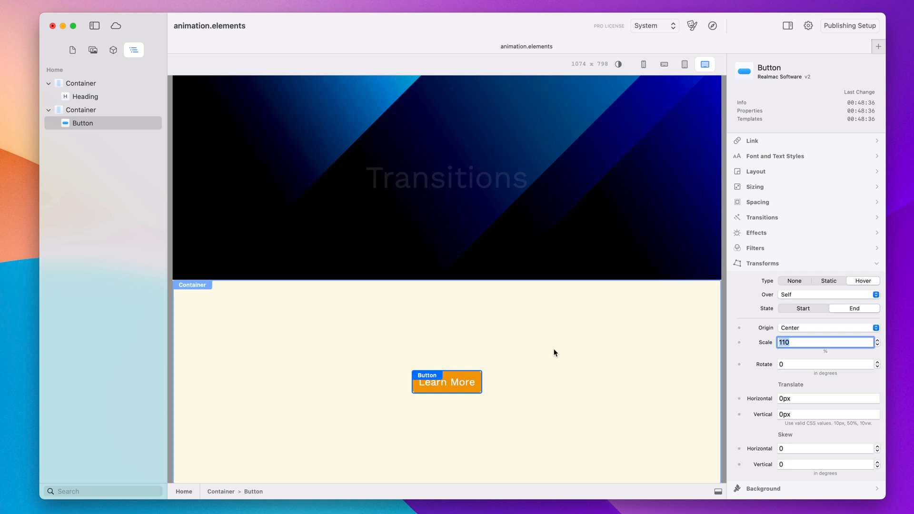
mouse_move(465, 384)
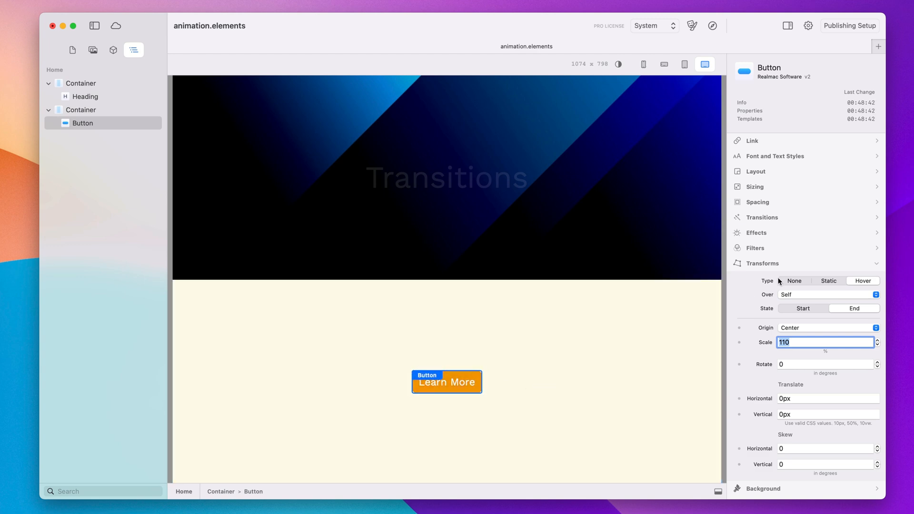
left_click(762, 264)
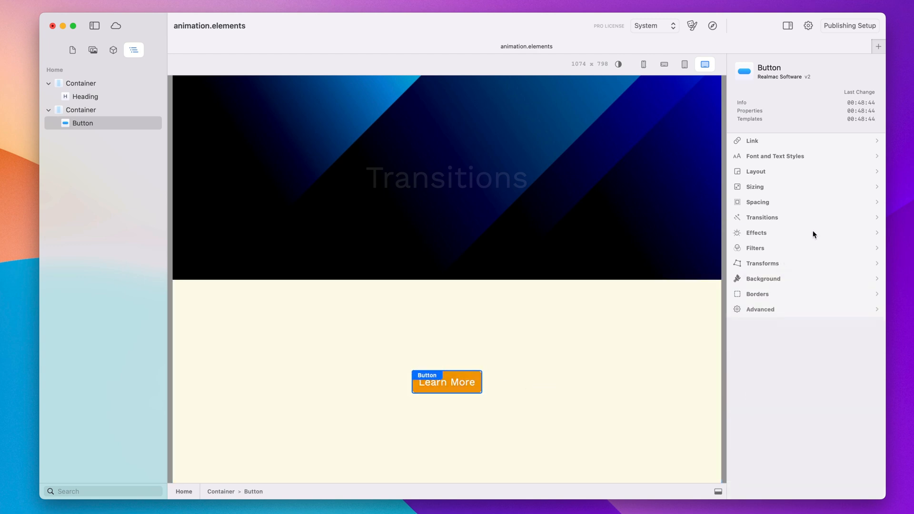
- Set the Learn More button's hover end-state Box Shadow to lg instead of 2xl
left_click(756, 233)
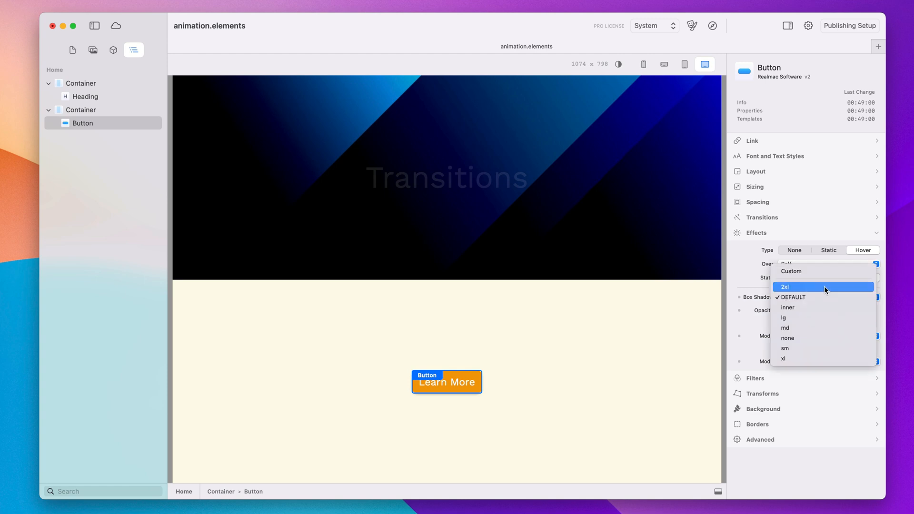
left_click(785, 286)
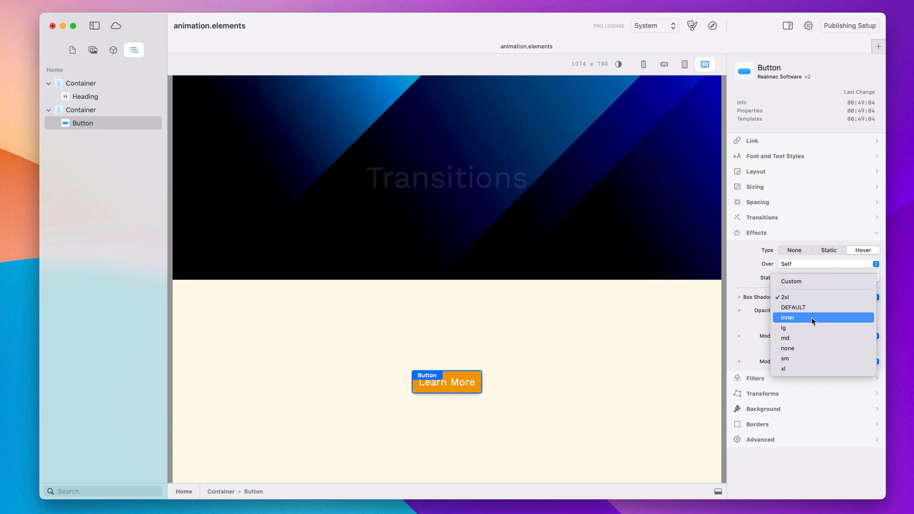
left_click(784, 328)
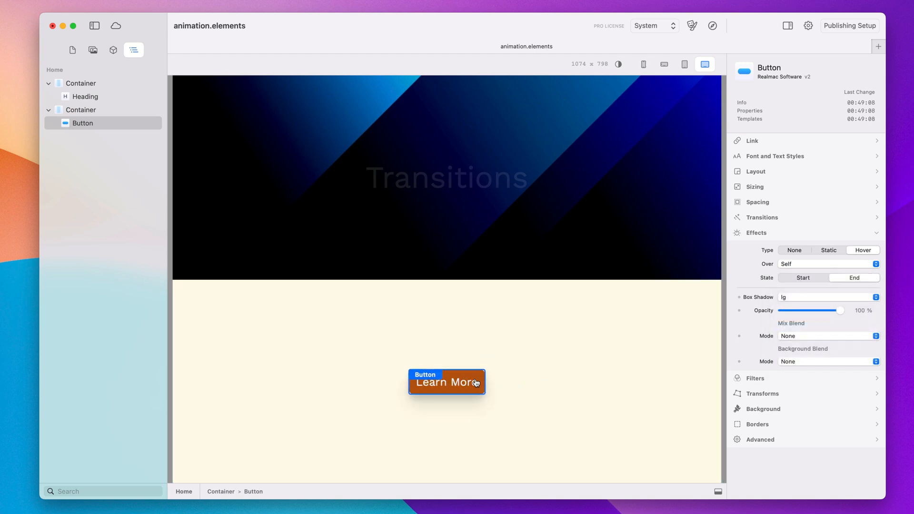
mouse_move(513, 382)
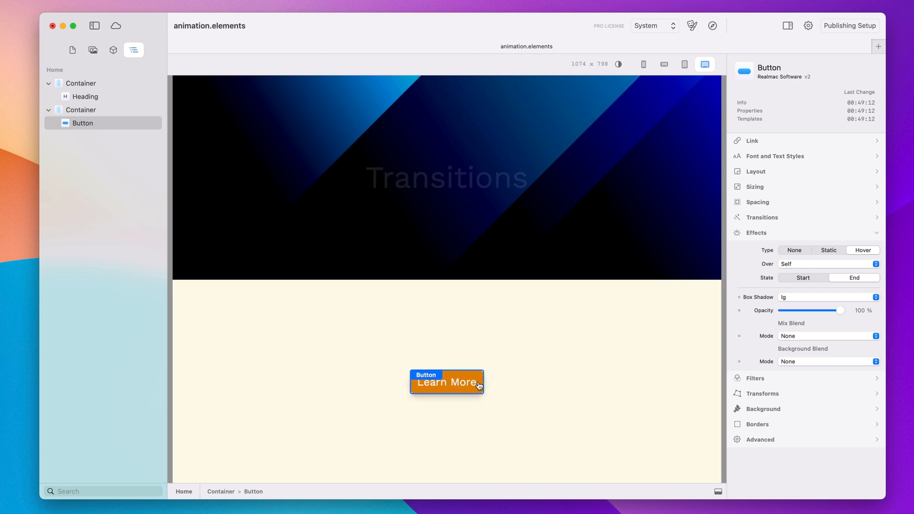
mouse_move(529, 376)
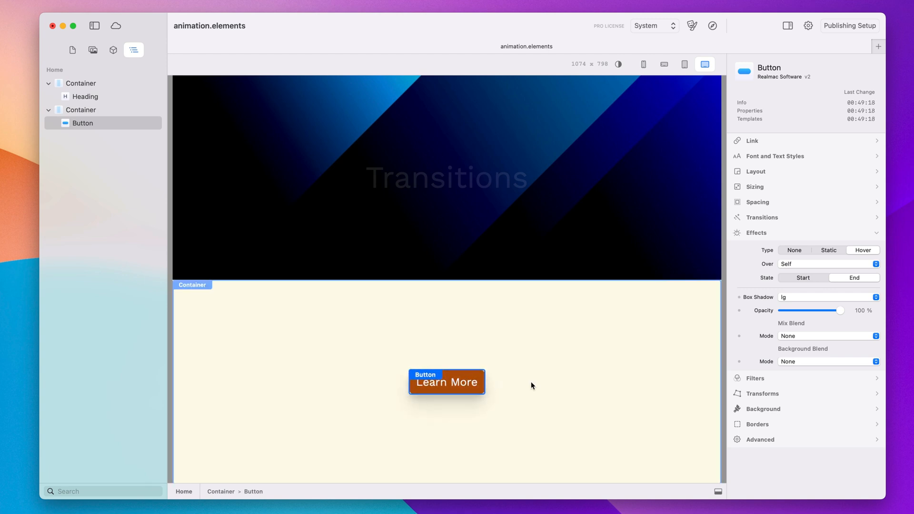
- Select the lower Container and set its hover end-state background to the blue palette
left_click(80, 110)
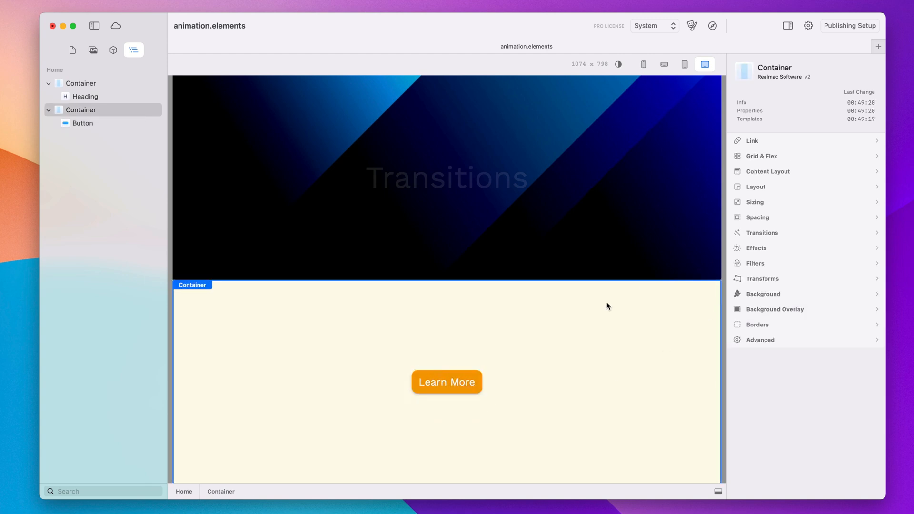
mouse_move(594, 327)
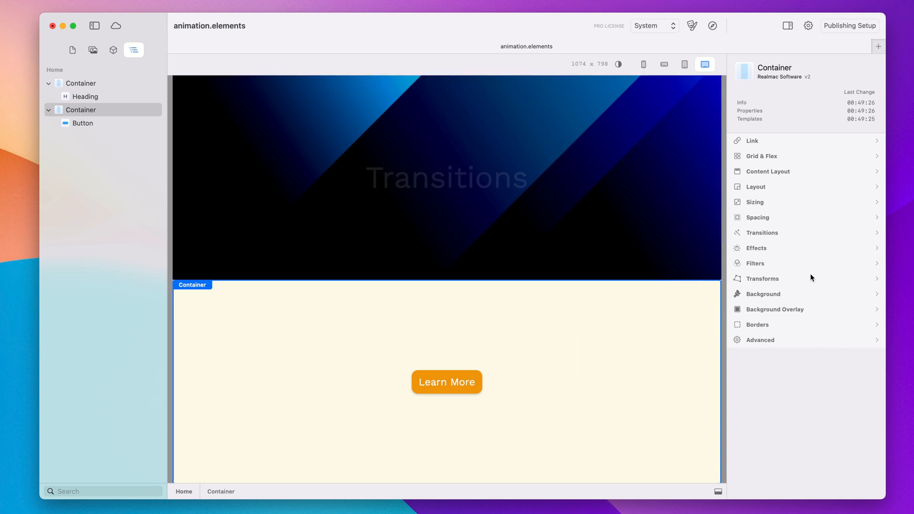
left_click(763, 294)
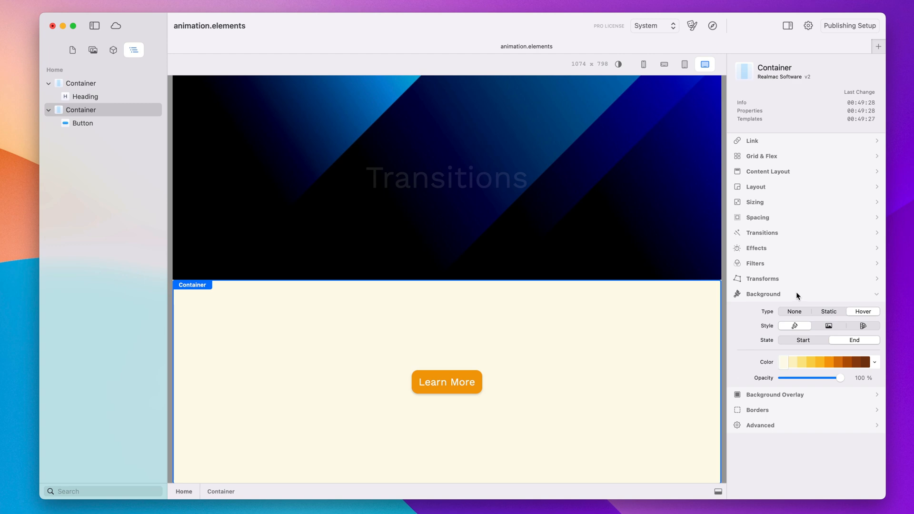
left_click(855, 340)
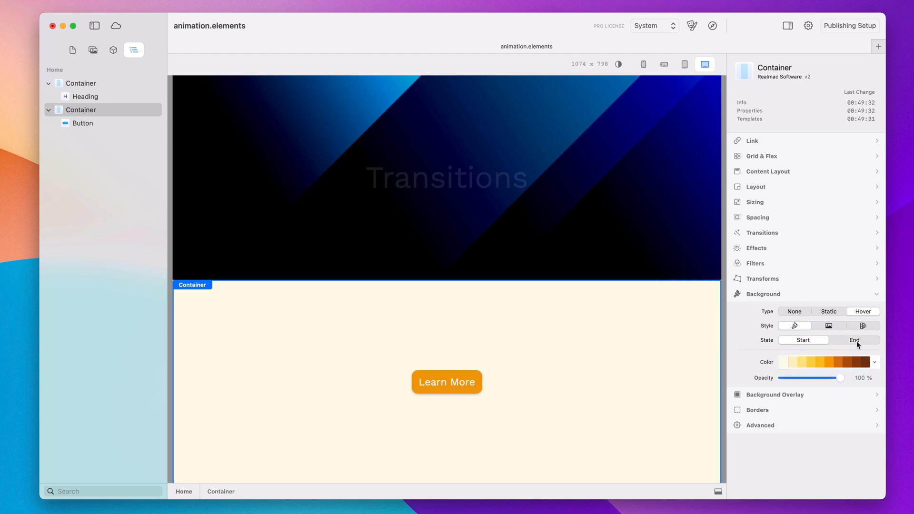
left_click(875, 363)
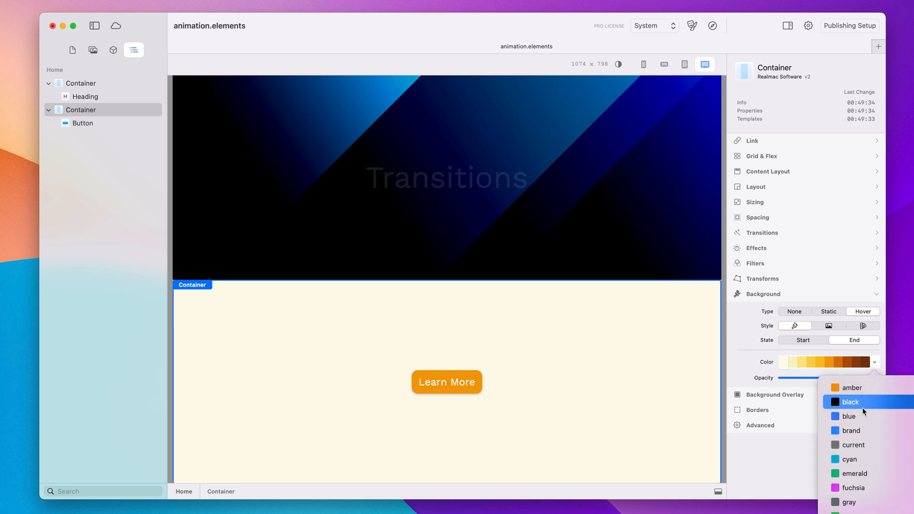
left_click(849, 416)
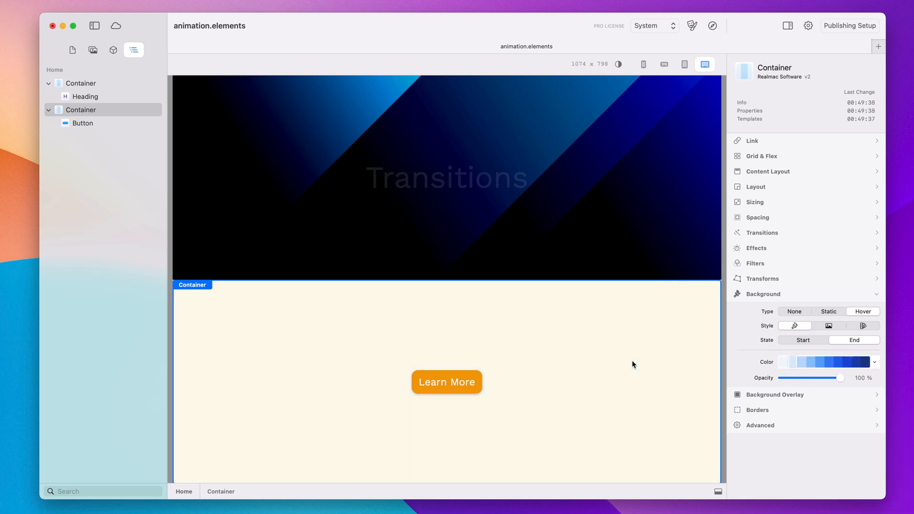
mouse_move(460, 391)
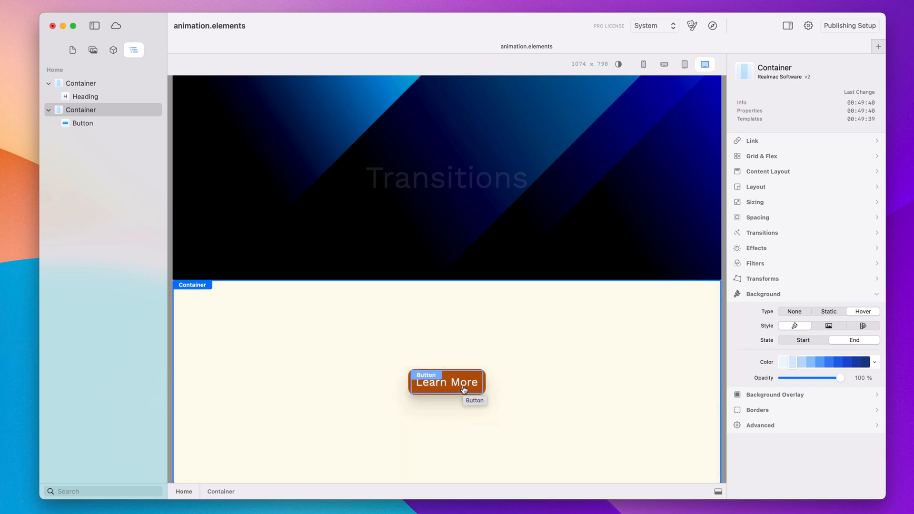